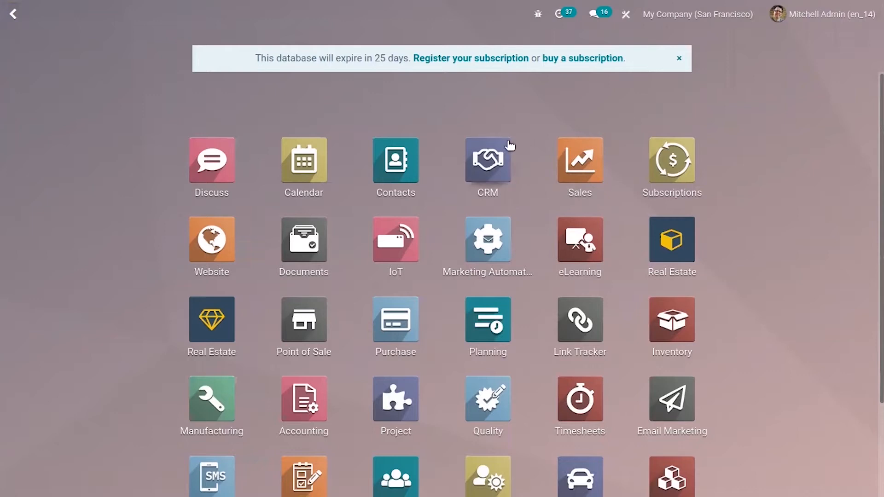
mouse_move(629, 28)
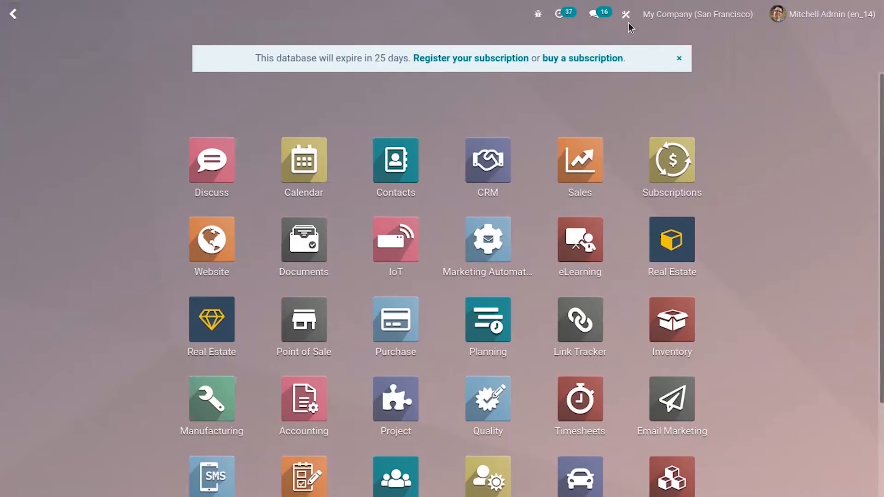
mouse_move(563, 123)
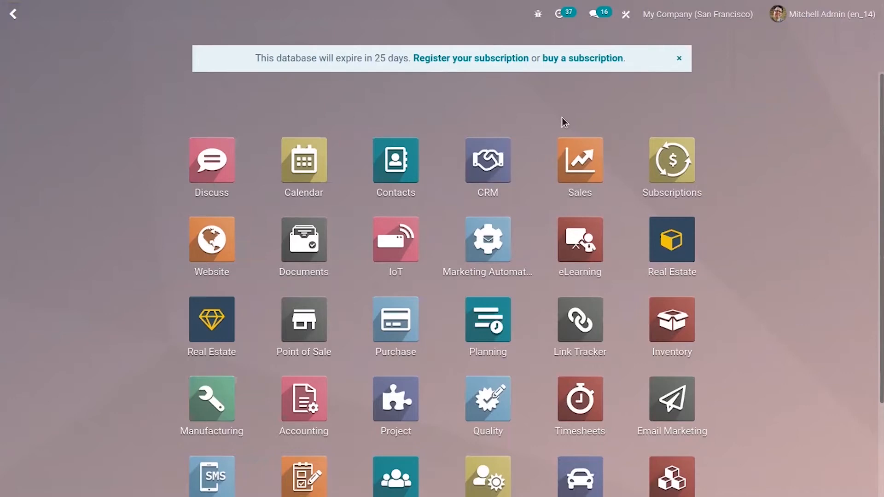
Step: Go to Sales > Orders > Customers and pick the Azure Interior customer record
left_click(580, 160)
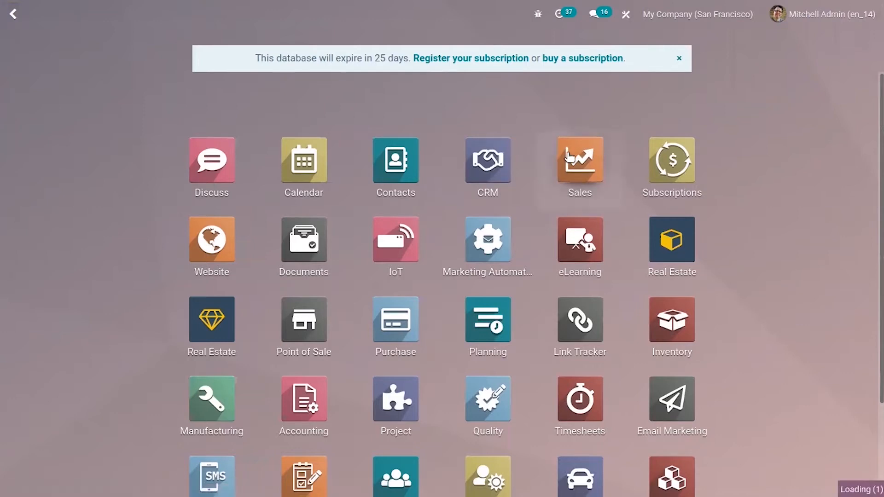
left_click(580, 160)
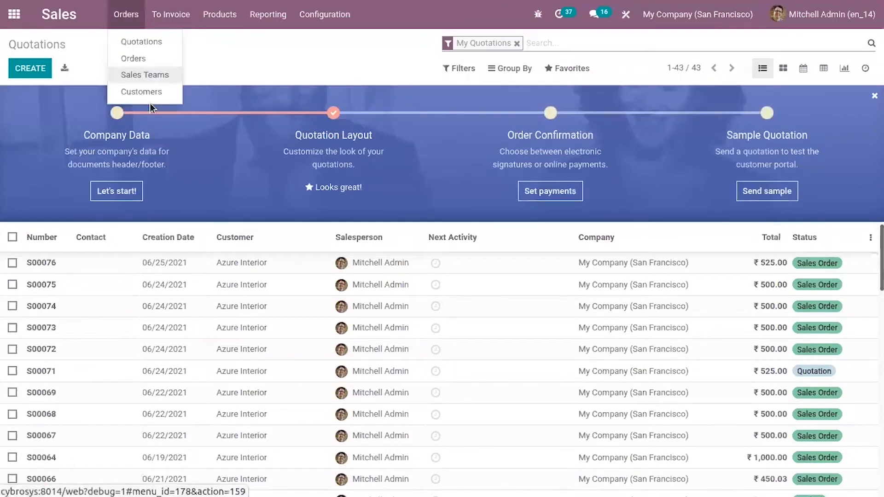
left_click(142, 91)
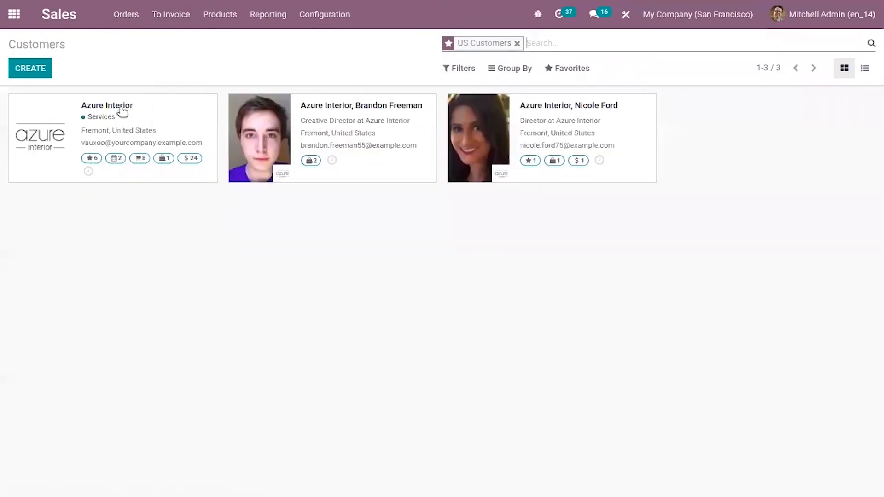
left_click(106, 105)
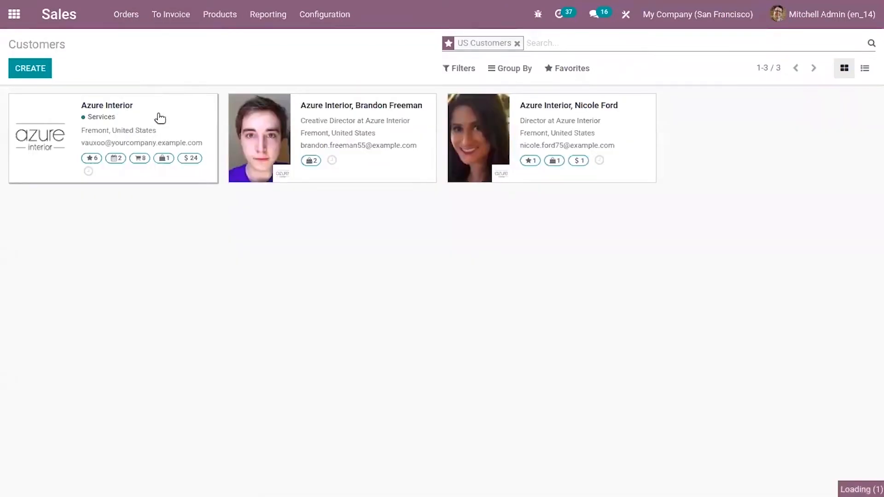
Step: Review Azure Interior's PoS orders (Shop/0005, ₹22.40) and return to the customer form via the breadcrumb
left_click(107, 105)
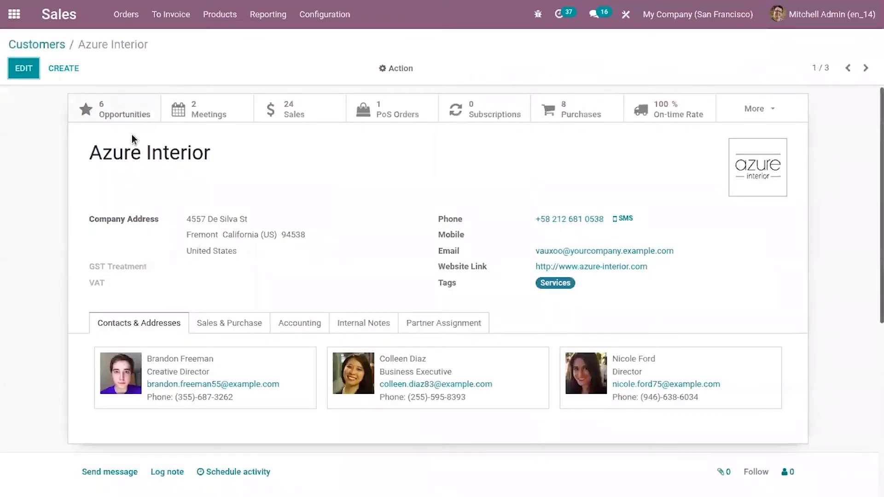
mouse_move(208, 111)
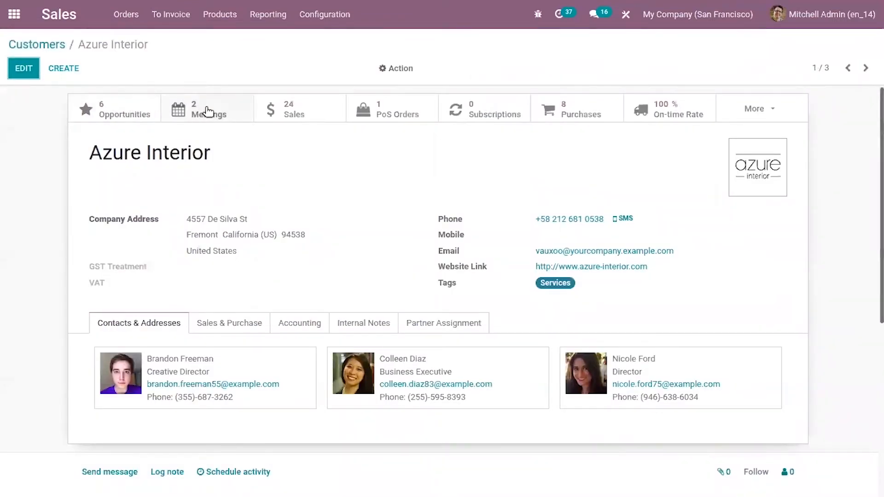
mouse_move(378, 122)
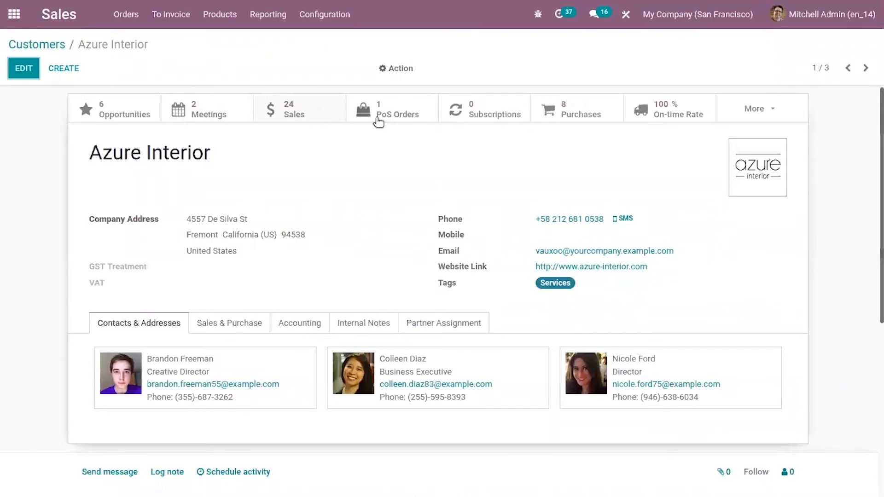
mouse_move(565, 111)
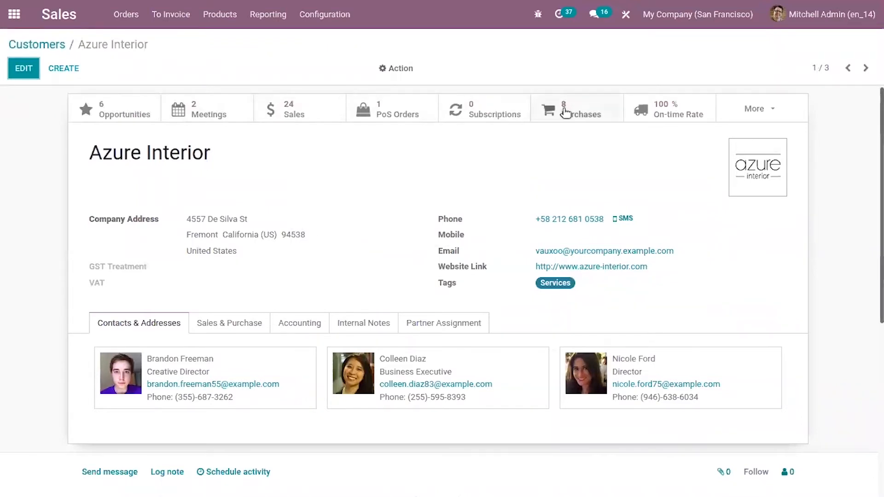
left_click(758, 108)
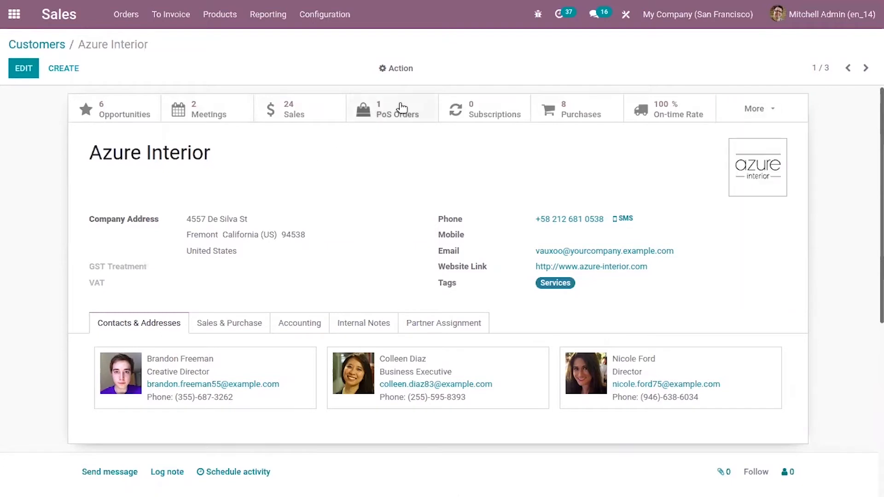
mouse_move(402, 106)
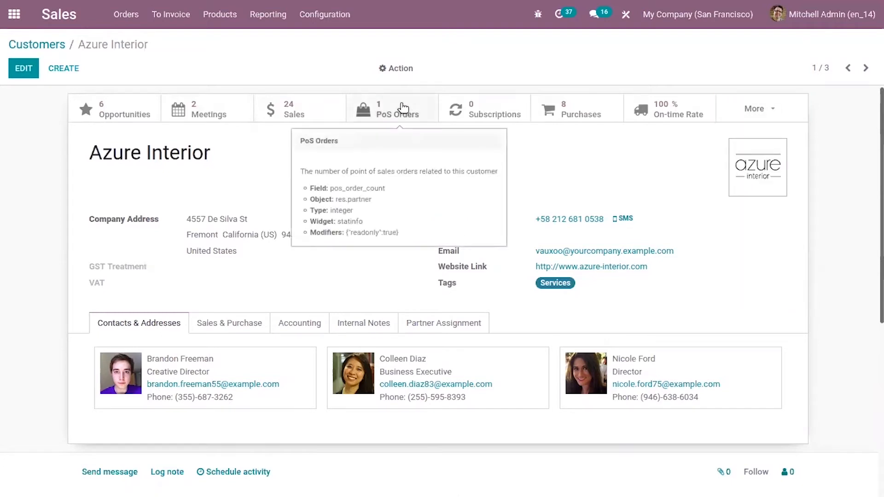
mouse_move(401, 115)
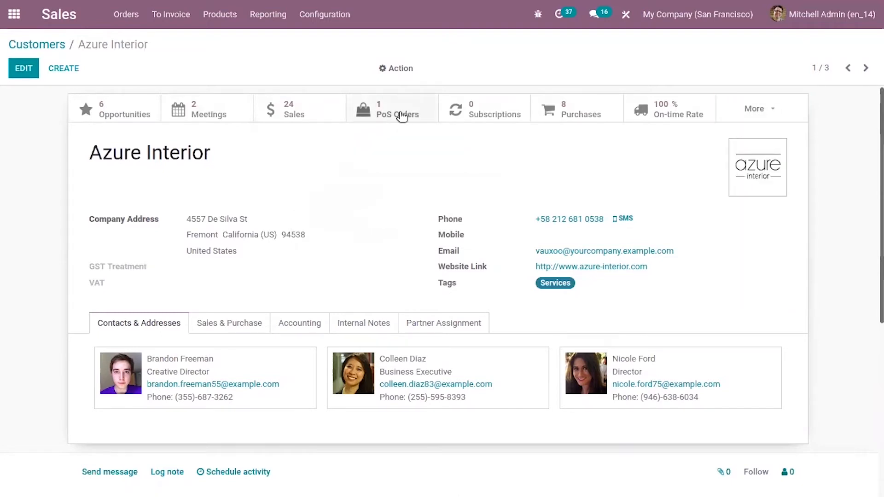
left_click(396, 109)
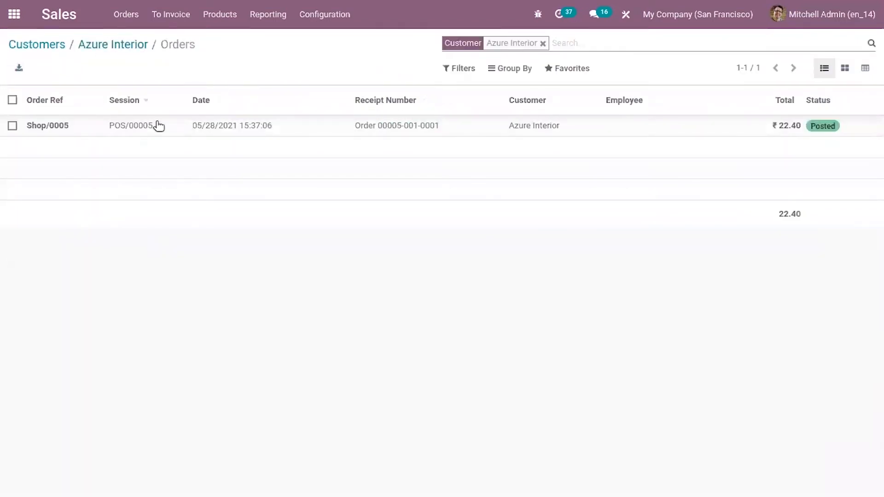
left_click(113, 44)
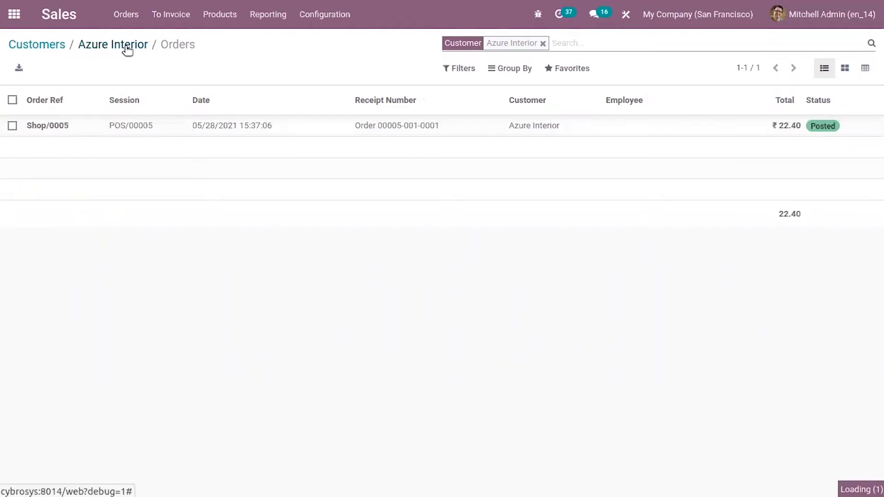
left_click(113, 45)
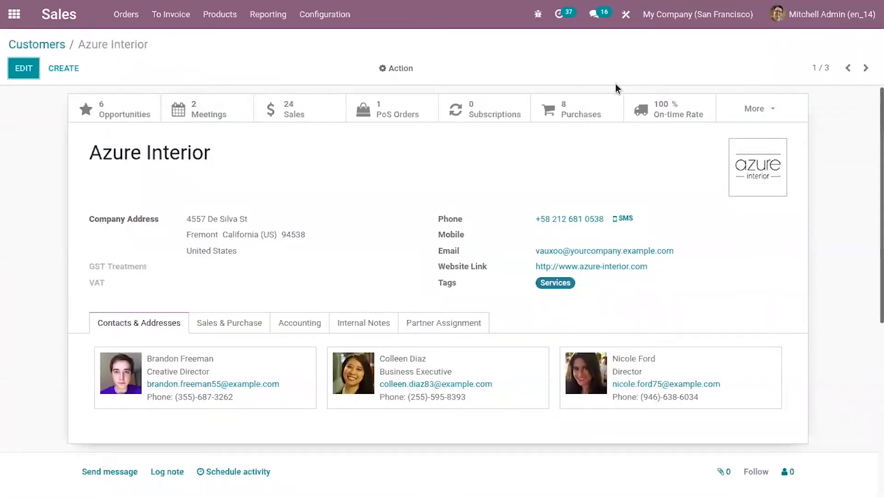
mouse_move(624, 26)
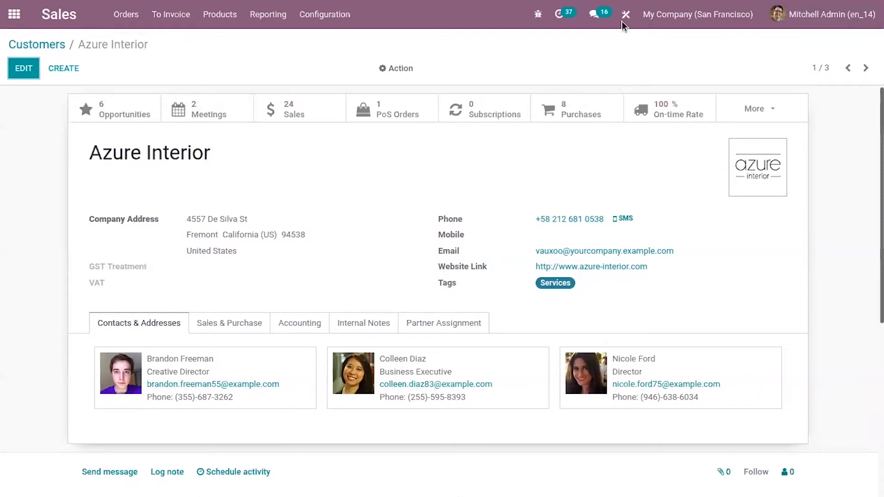
Step: Switch the customer form into Studio editing and start adding a new smart button
left_click(625, 14)
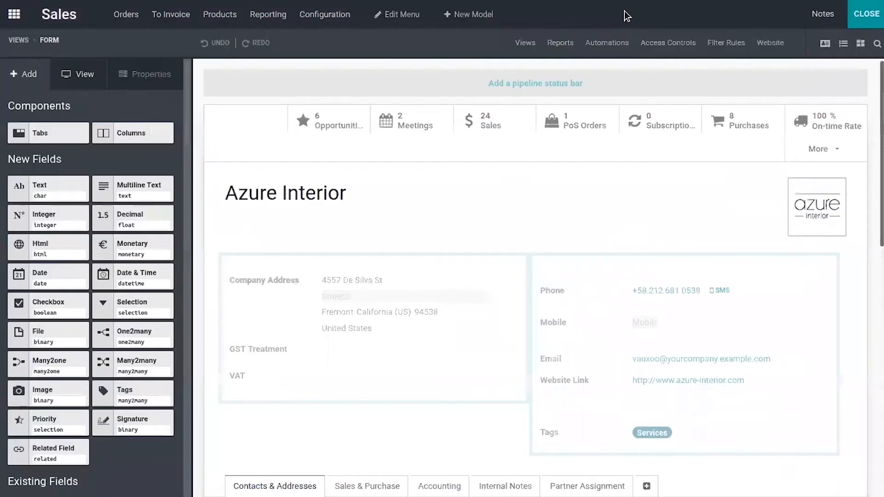
mouse_move(509, 109)
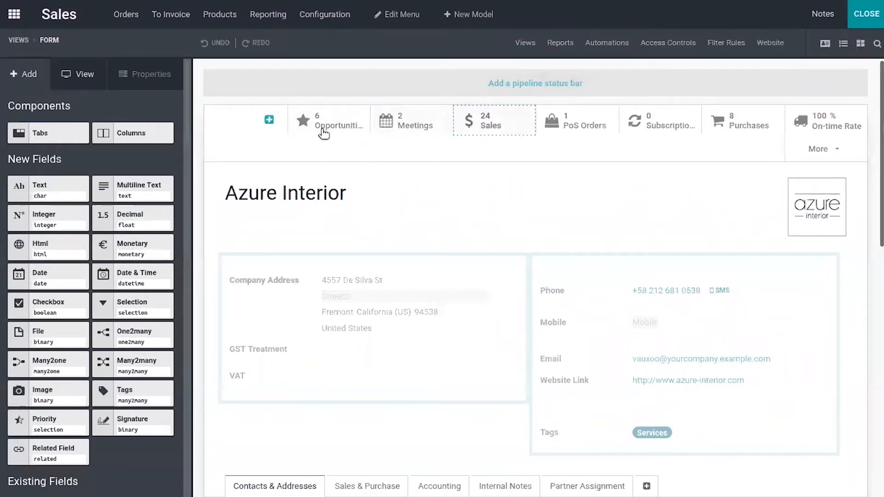
left_click(409, 121)
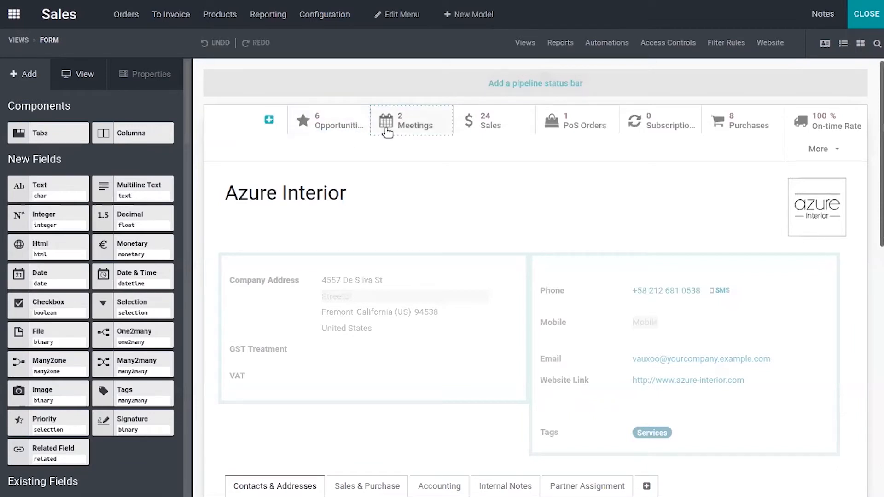
mouse_move(269, 123)
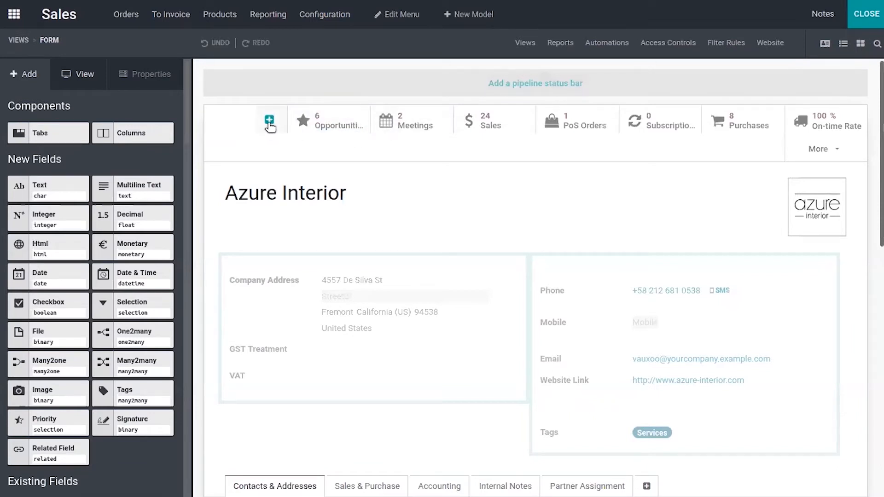
left_click(269, 121)
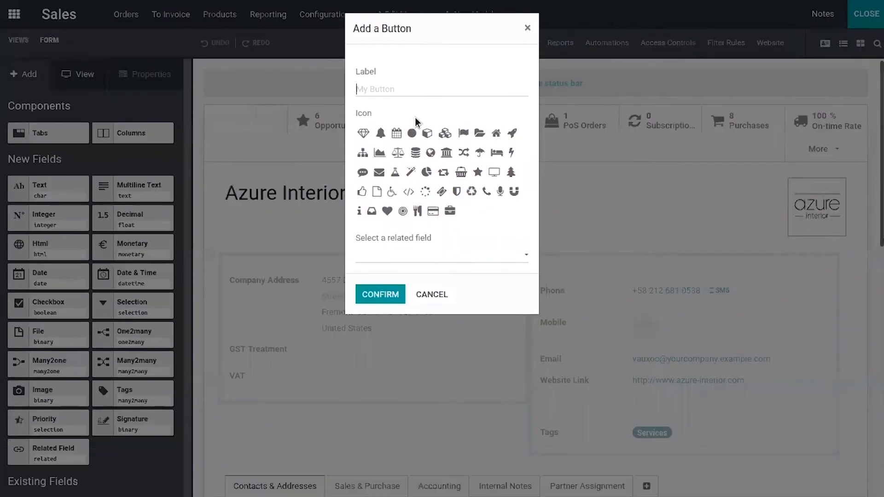
Step: Label the new button 'Coupons', give it a ticket icon, and search all related fields
type("Coupon")
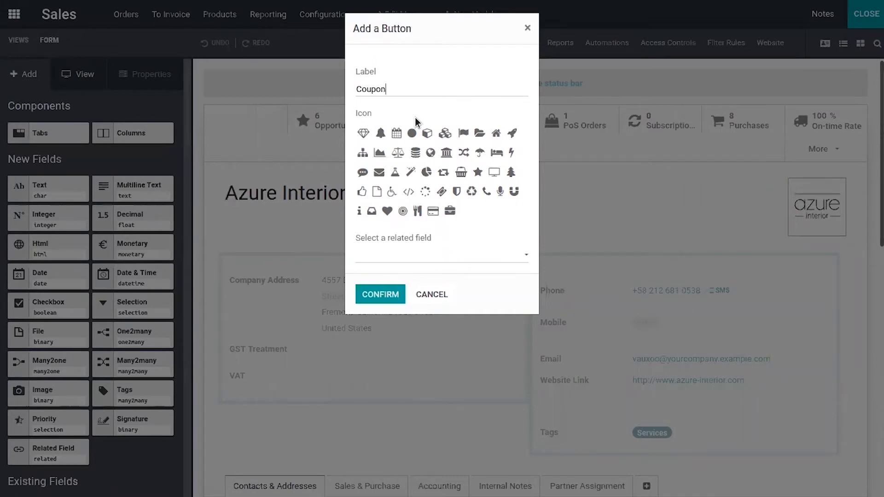
type("s")
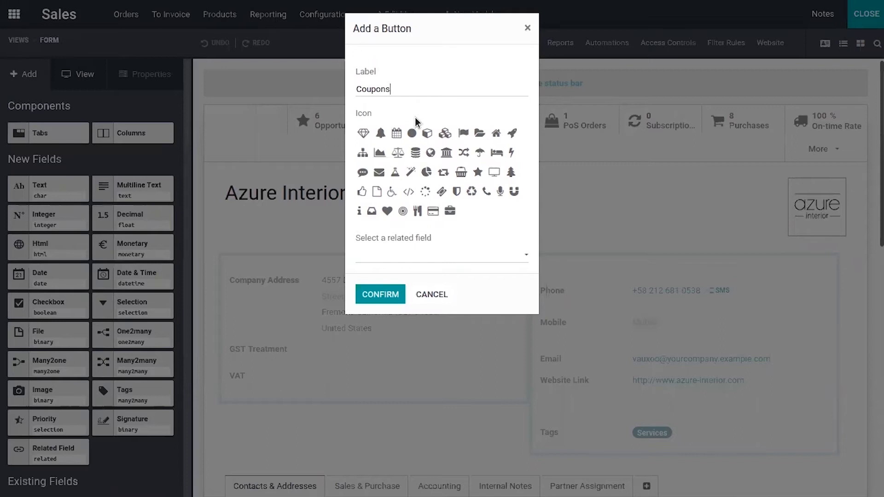
mouse_move(460, 189)
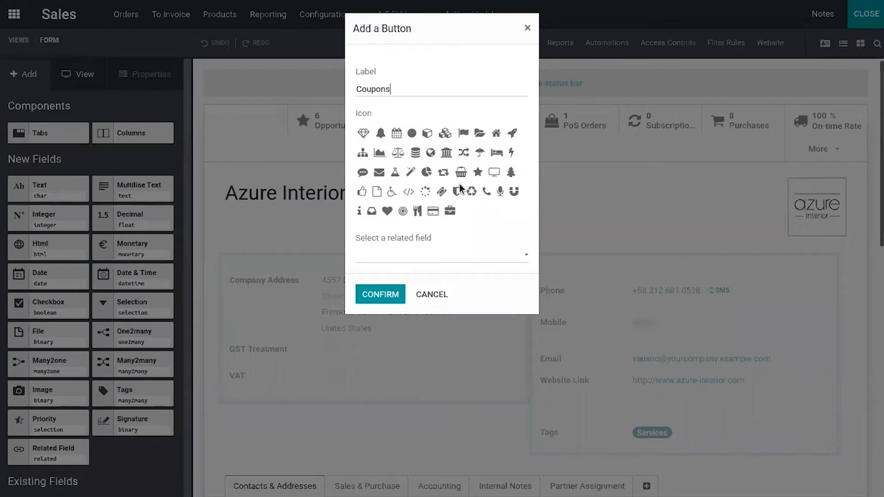
left_click(442, 192)
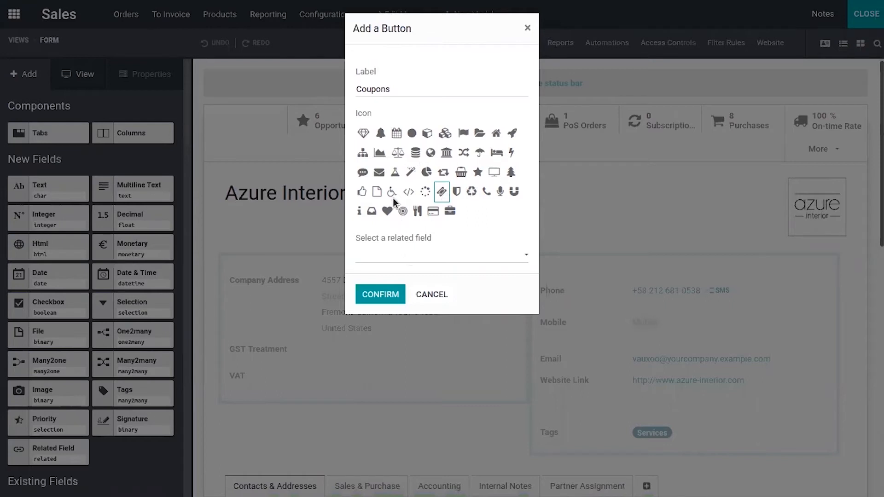
left_click(392, 254)
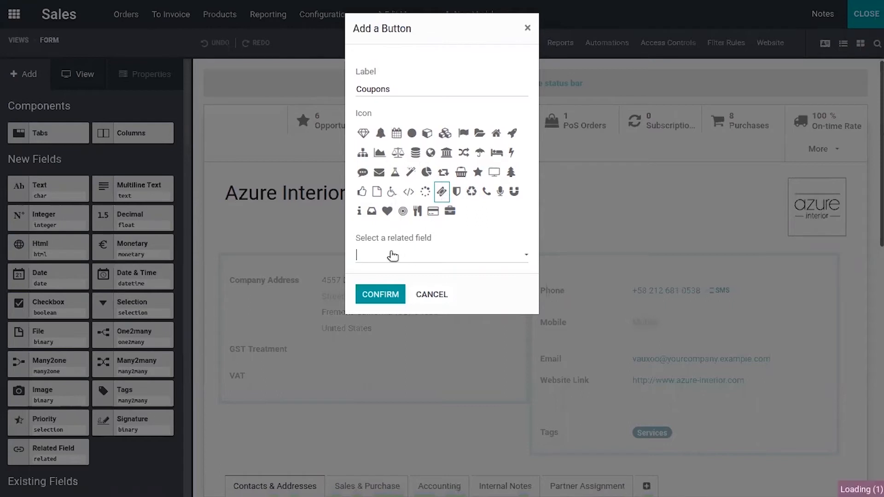
left_click(440, 255)
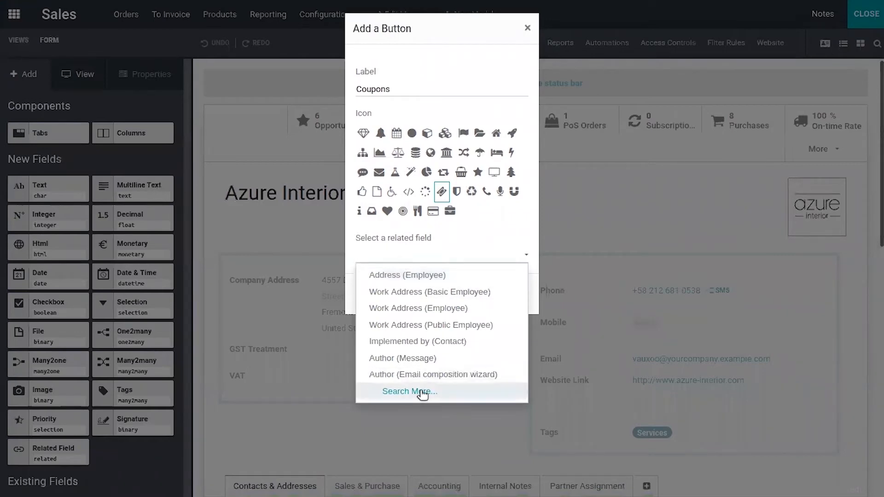
left_click(410, 391)
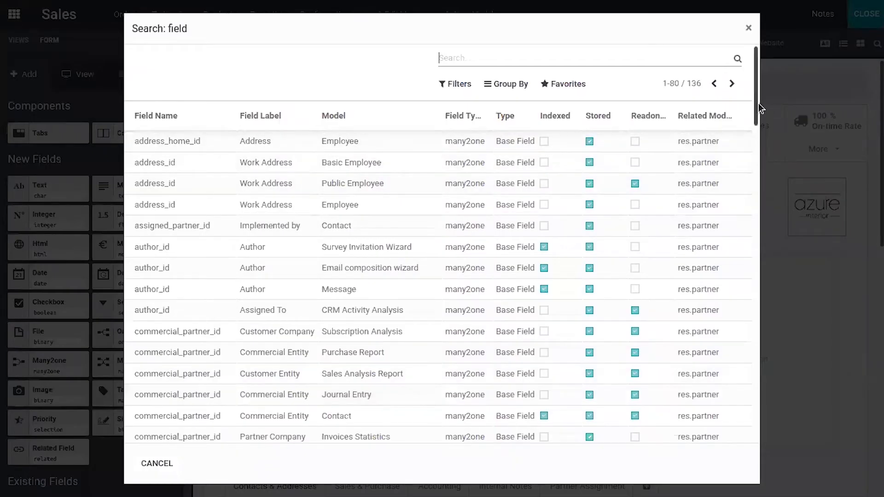
Step: Link the Coupons button to the partner_id For Customer field on the Coupon model
scroll("down", 3)
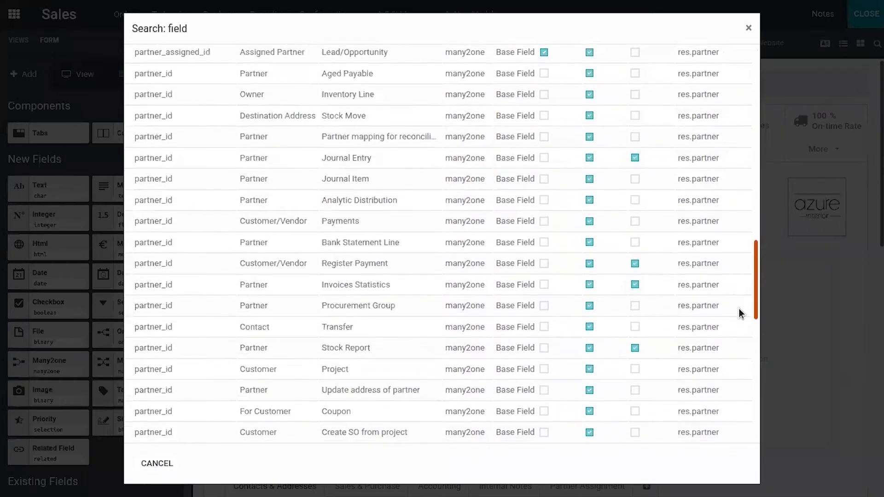
scroll("down", 3)
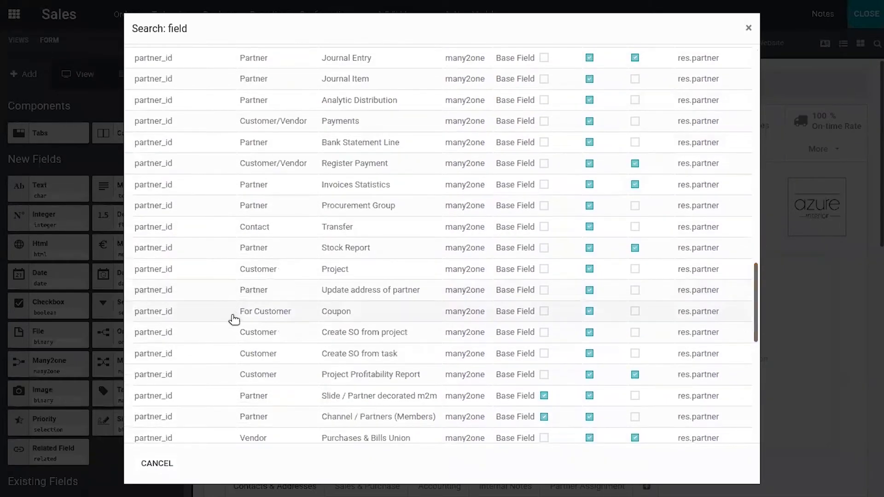
mouse_move(418, 319)
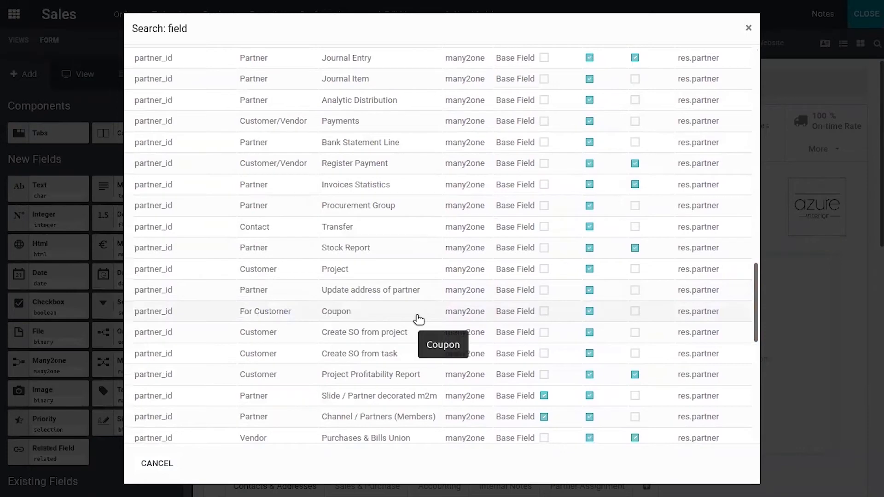
left_click(336, 311)
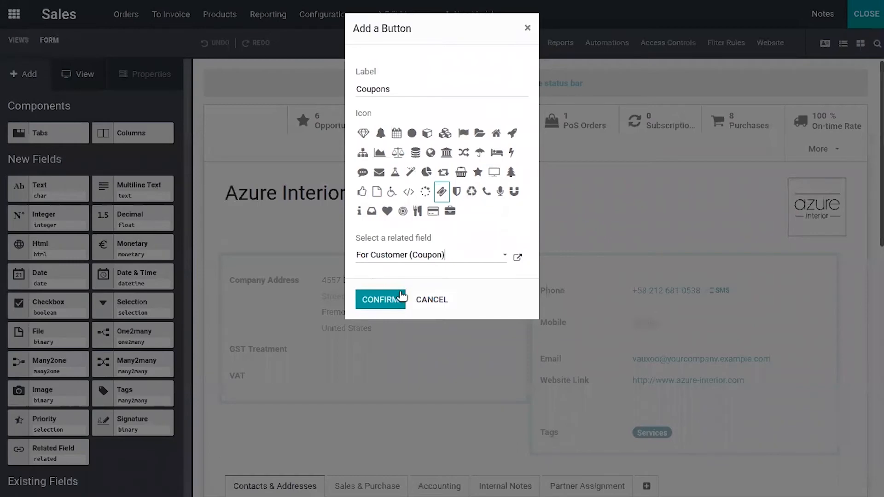
Step: Confirm the Coupons button so Studio saves the form, then check the extra smart buttons
left_click(381, 300)
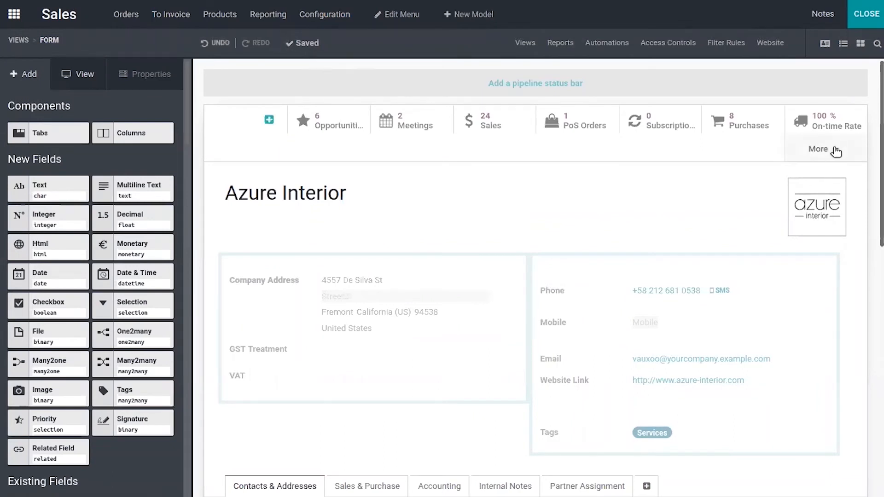
left_click(825, 149)
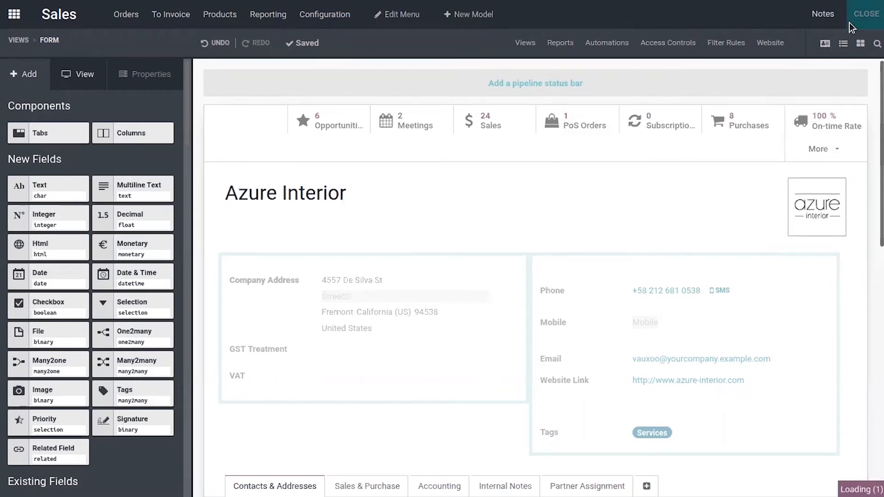
Step: Close Studio and show the More dropdown, which now lists 1 Coupons for Azure Interior
left_click(871, 13)
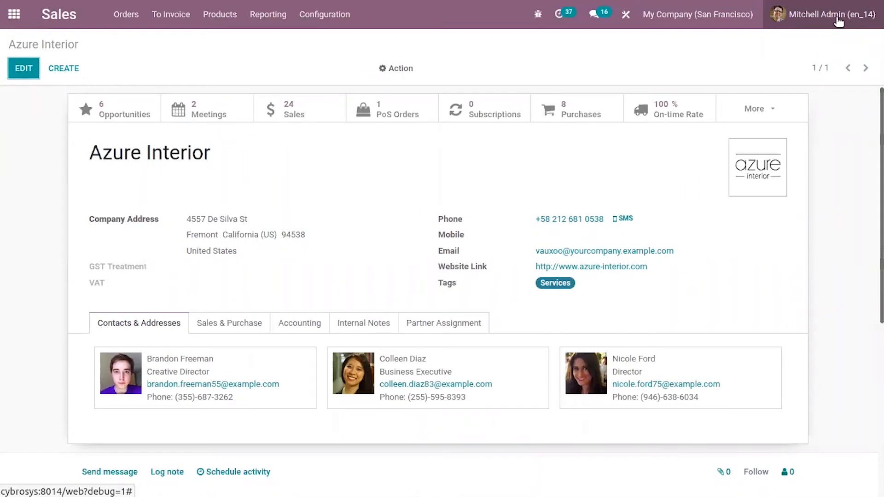
left_click(760, 109)
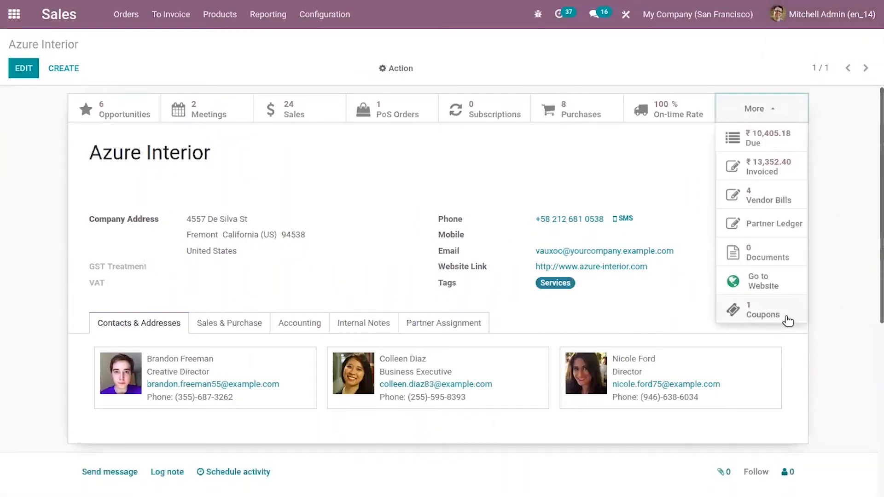
Step: Use the Coupons button to view Azure Interior's 10% Discount coupon, then return to the customer form
left_click(763, 309)
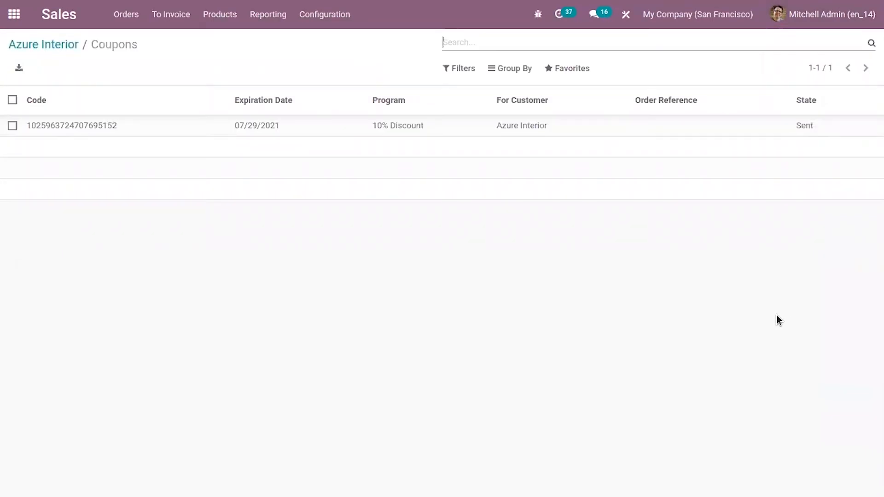
mouse_move(700, 161)
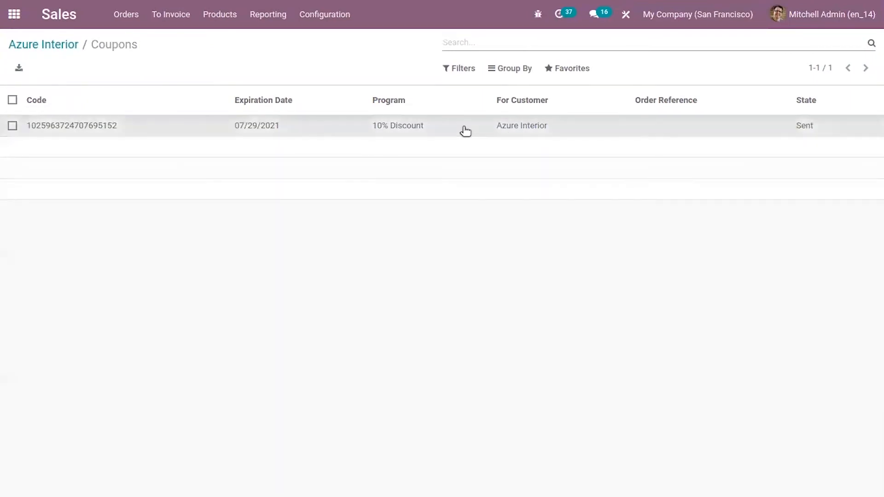
left_click(71, 125)
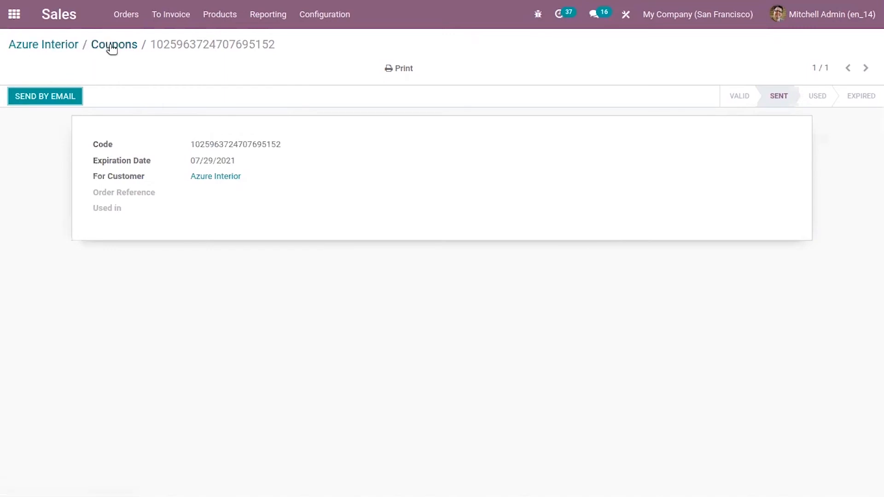
left_click(114, 44)
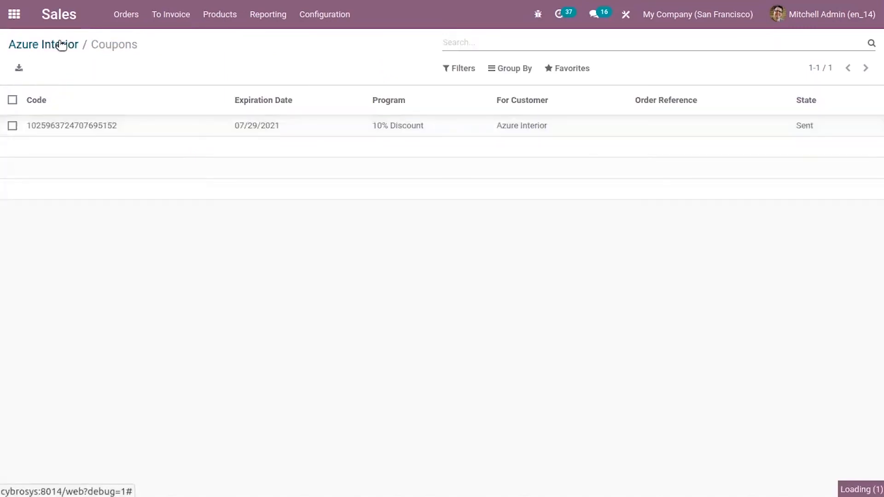
left_click(43, 44)
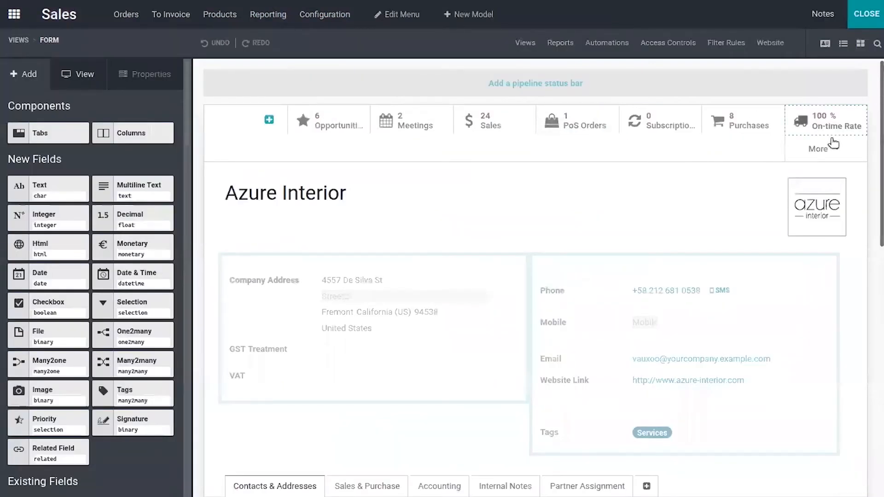
Step: Reopen Studio and select the Coupons button under More to display its properties
left_click(818, 149)
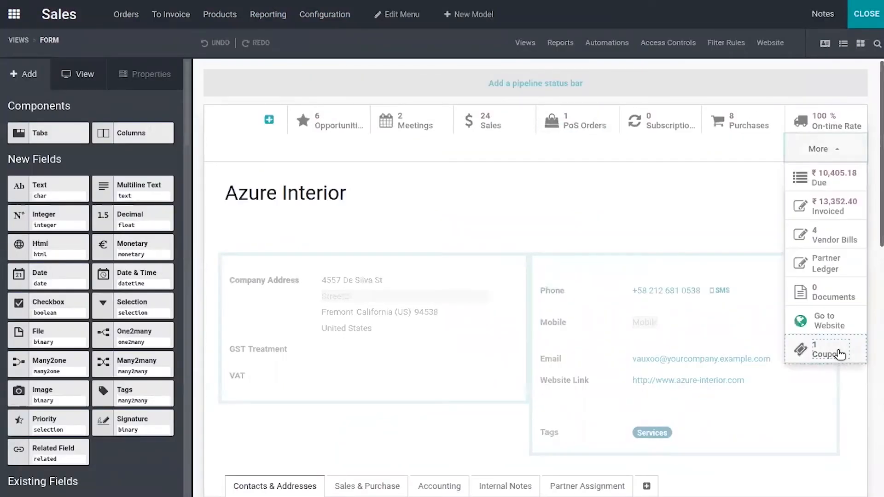
left_click(828, 351)
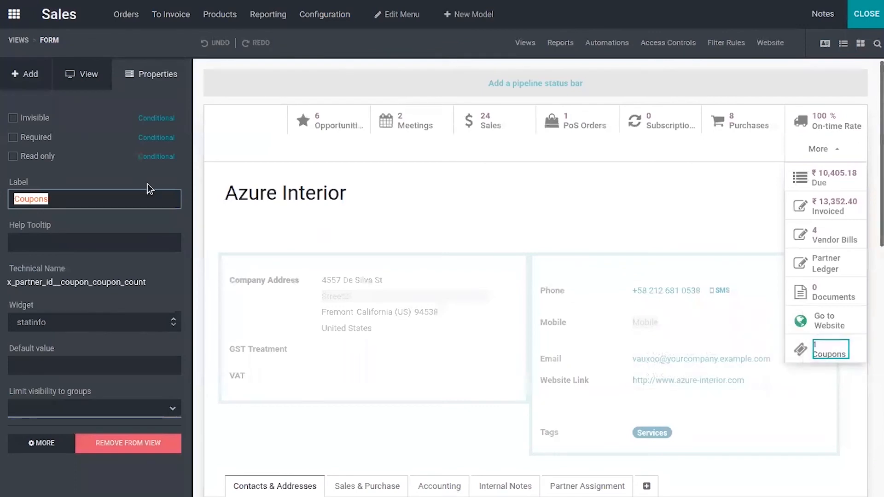
mouse_move(119, 312)
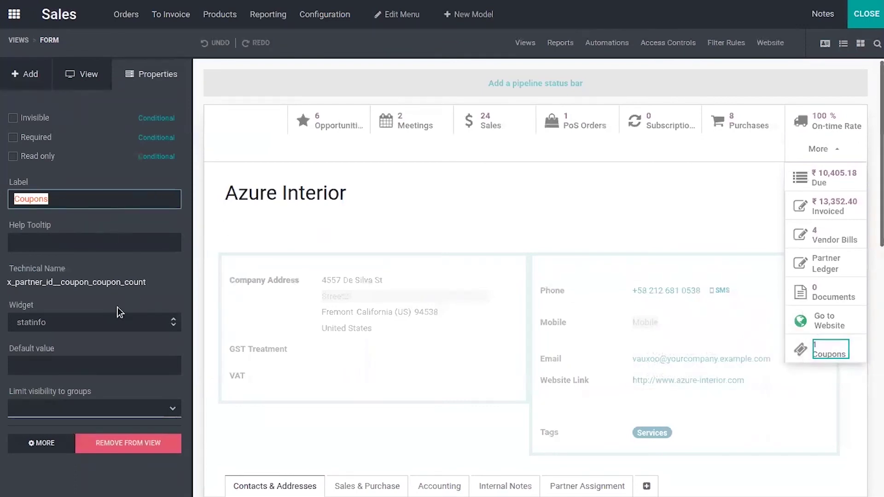
left_click(94, 322)
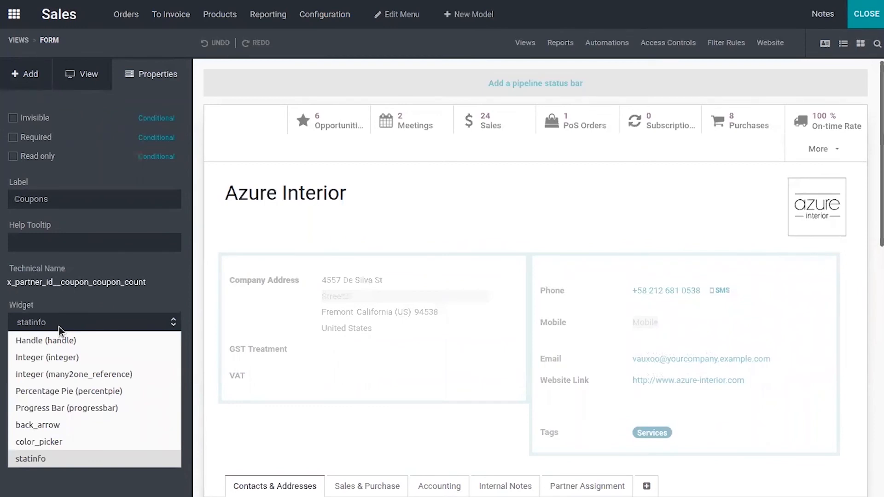
left_click(35, 456)
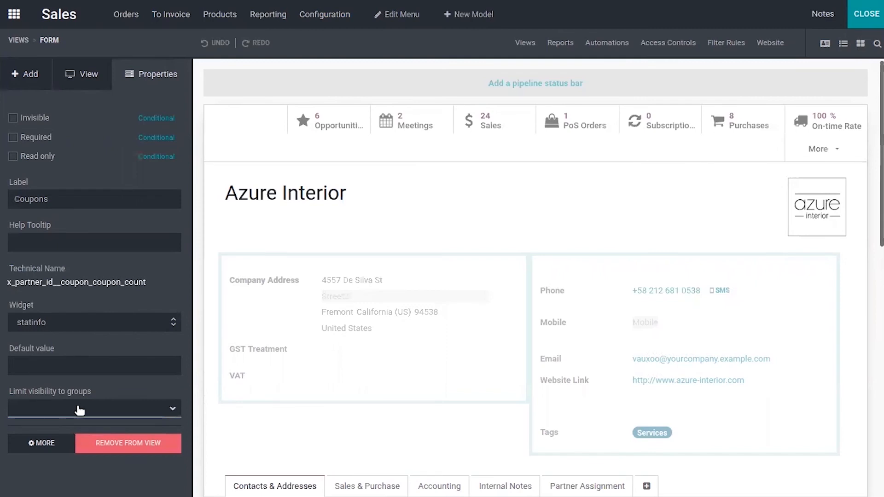
left_click(81, 409)
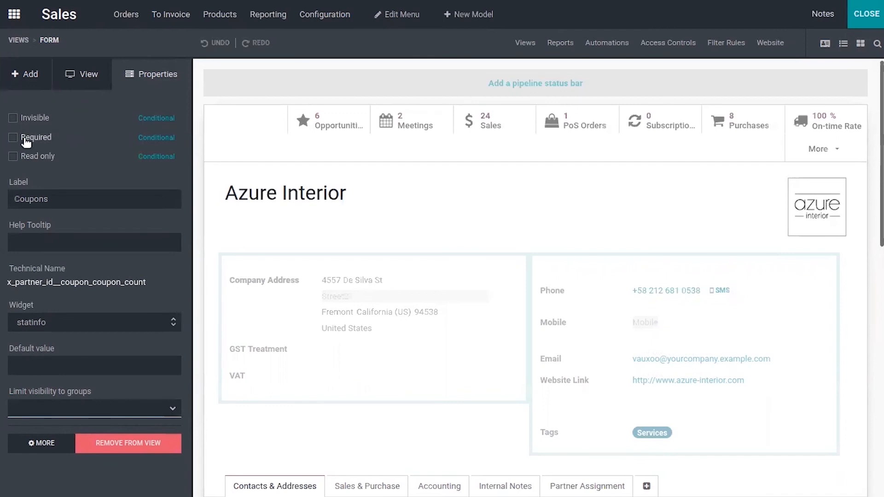
mouse_move(152, 125)
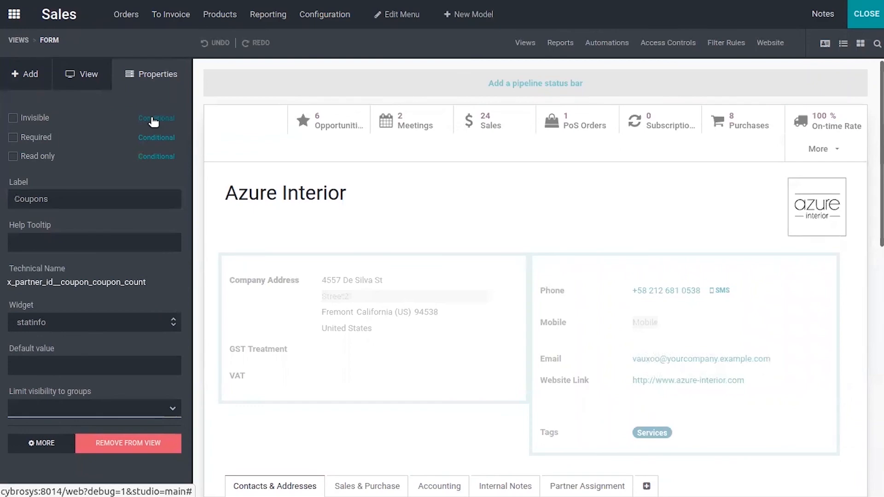
left_click(155, 118)
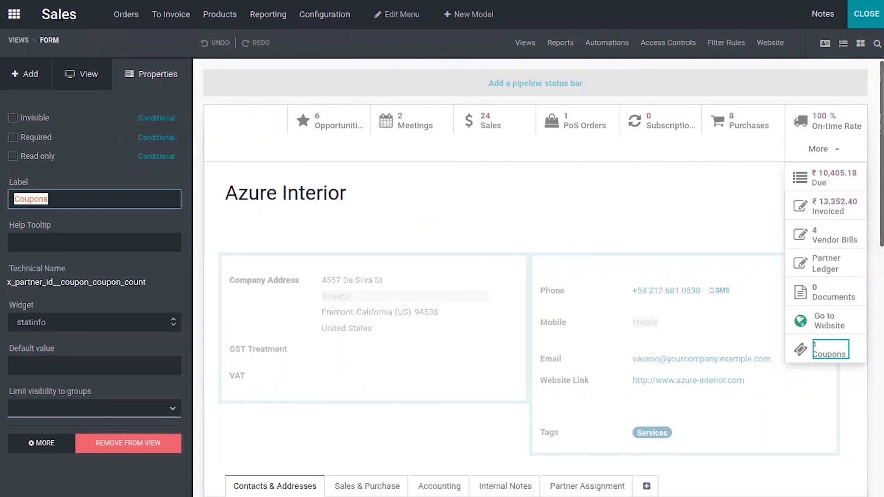
mouse_move(530, 90)
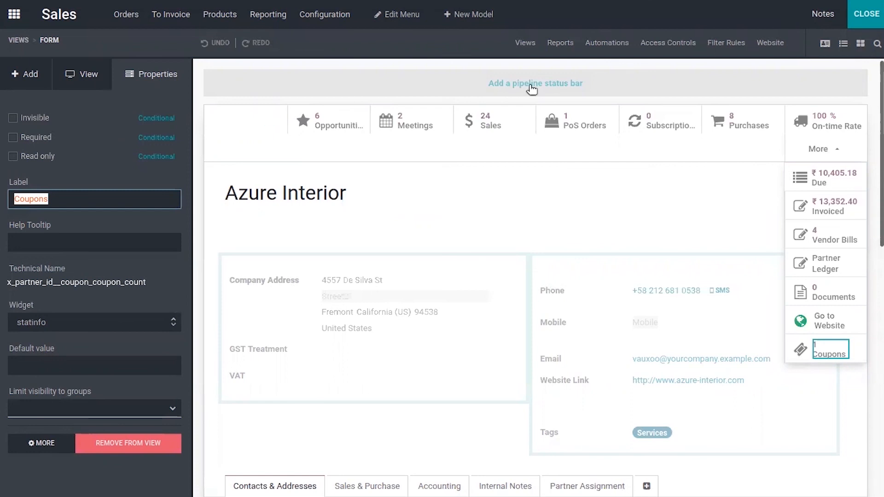
mouse_move(497, 70)
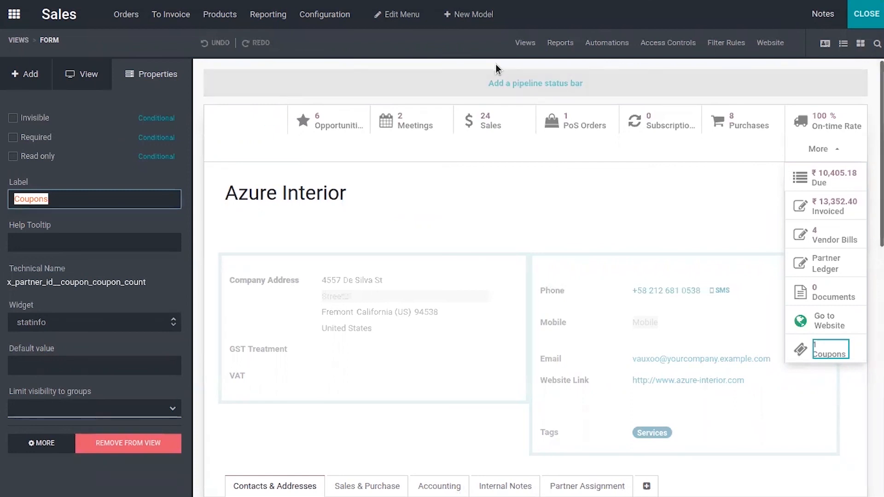